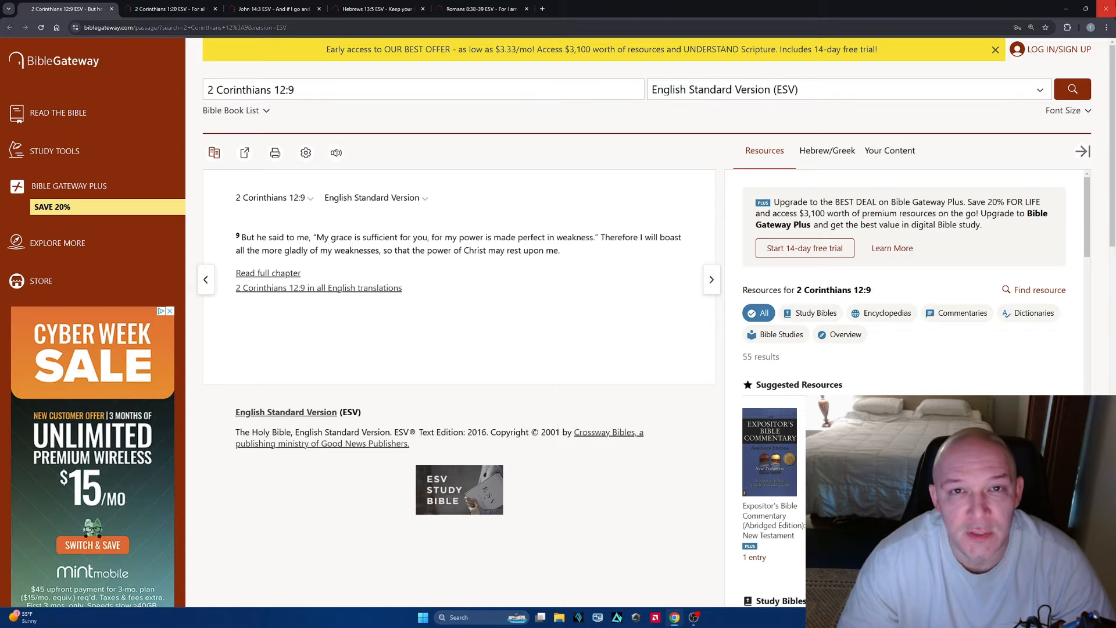
# - Switch to the Hebrews 13:5 ESV passage tab
pyautogui.click(170, 9)
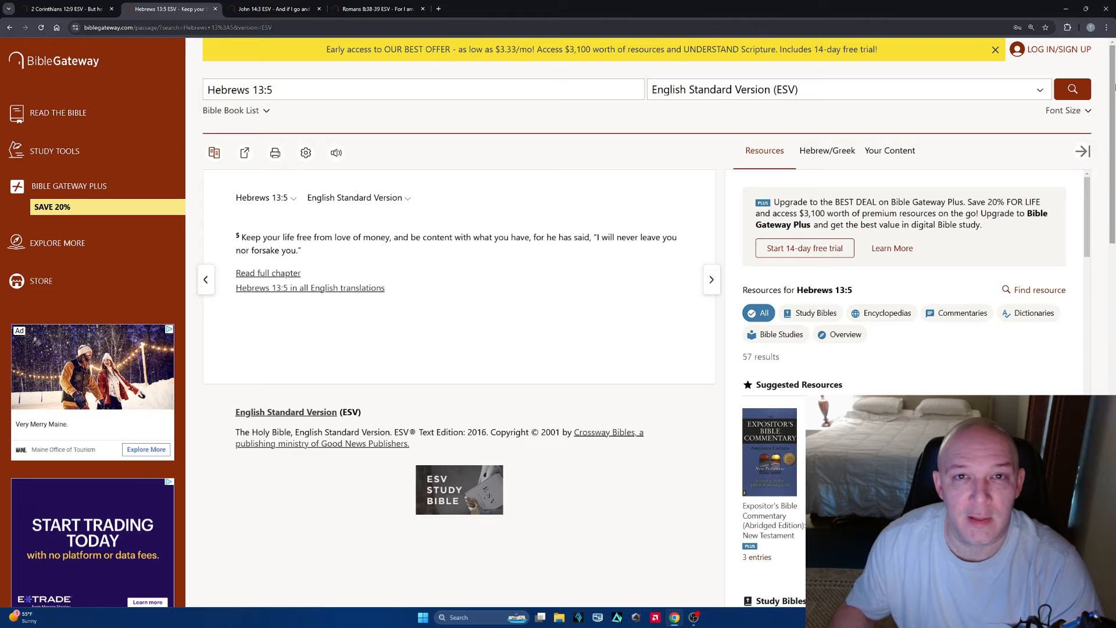
# - Show John 14:3, then Romans 8:38-39, from their ESV passage tabs
pyautogui.click(276, 8)
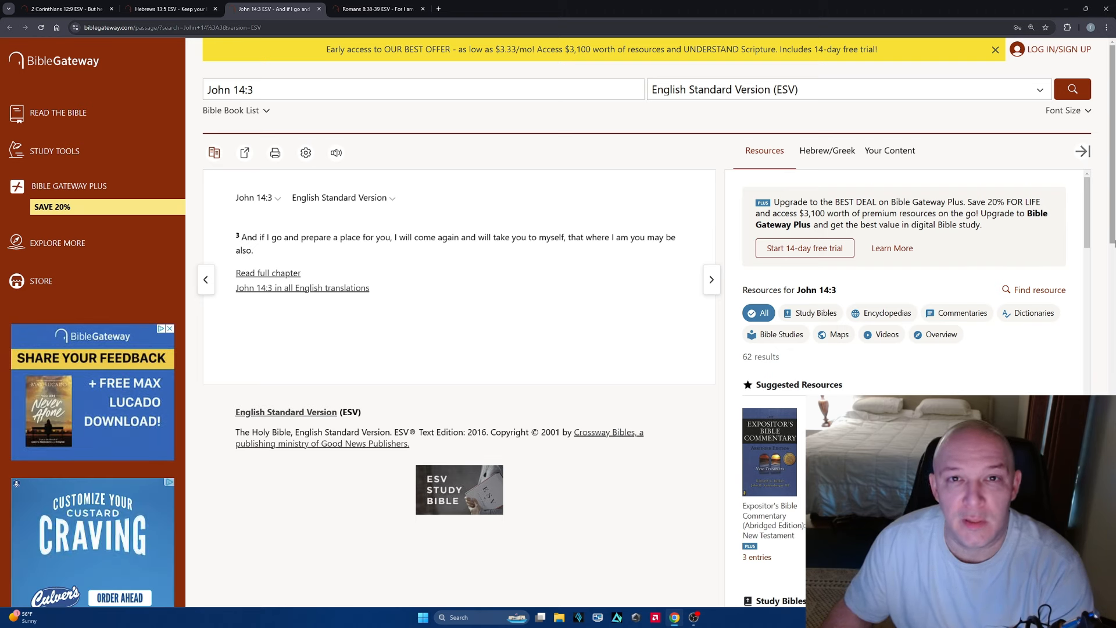
pyautogui.click(375, 9)
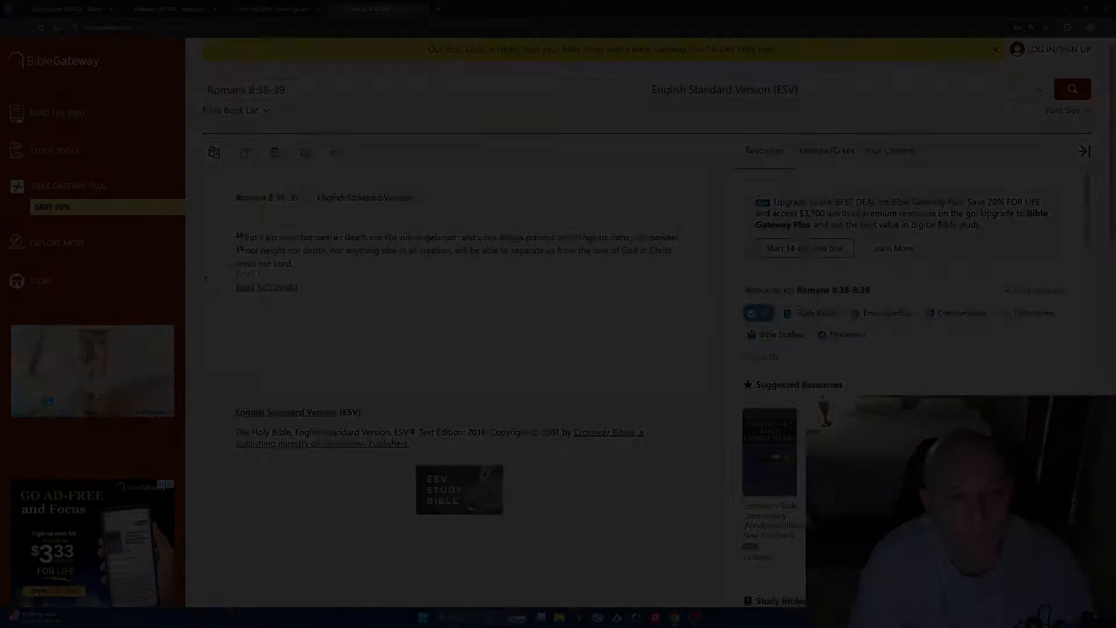